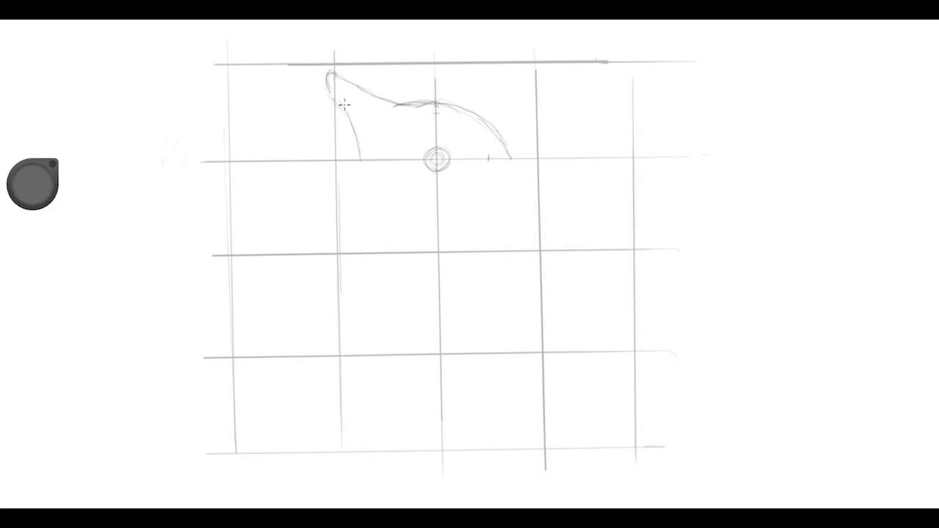
Trace a second pencil stroke down the outline's left edge to the first horizontal grid line.
drag(337, 74, 341, 176)
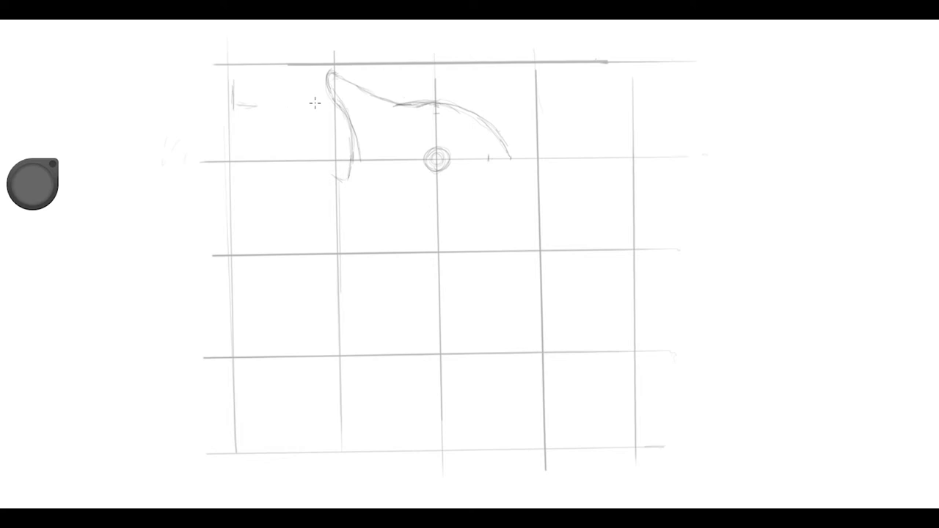